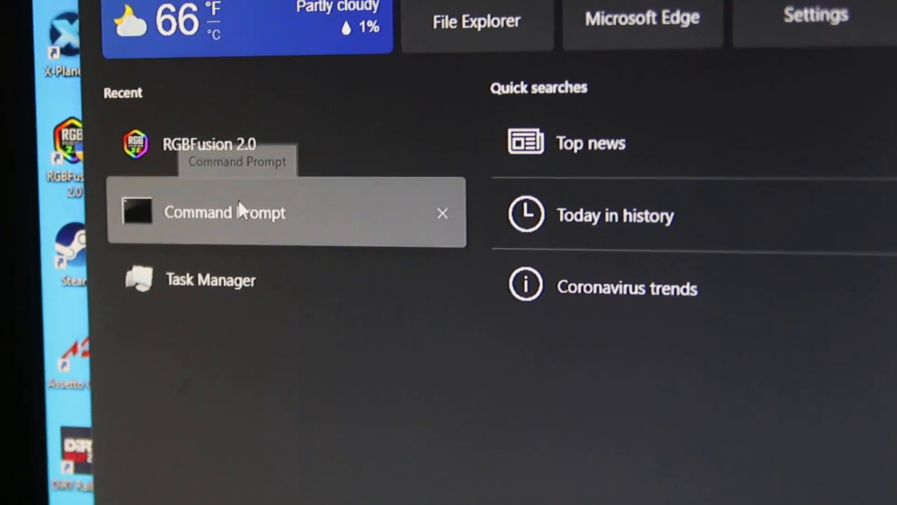
# Launch Command Prompt as administrator from the Start menu's Recent list
pyautogui.rightClick(224, 212)
pyautogui.write('c')
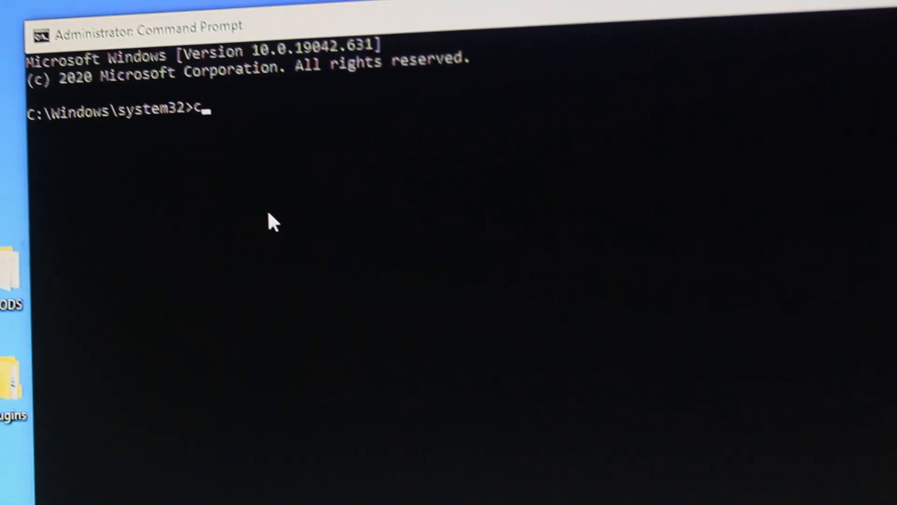
# Change the working directory to the C:\ root with cd\
pyautogui.write('d')
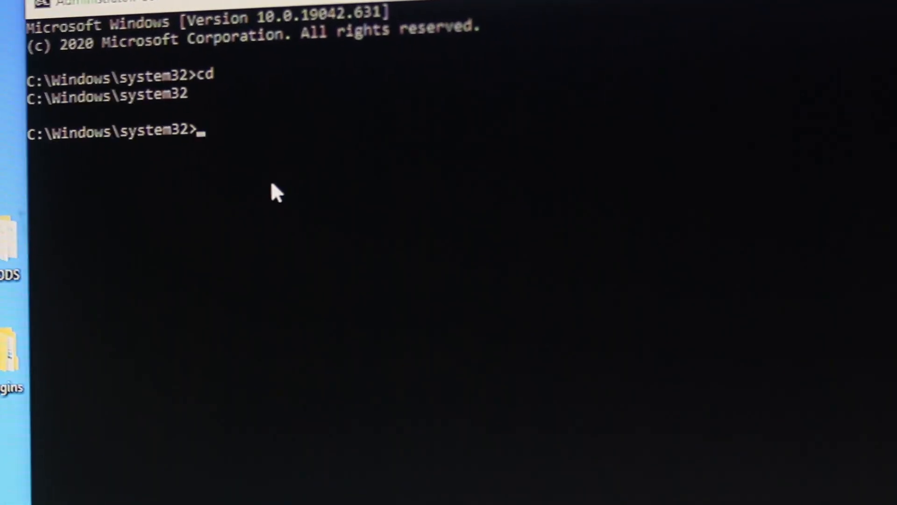
pyautogui.write('cd\\')
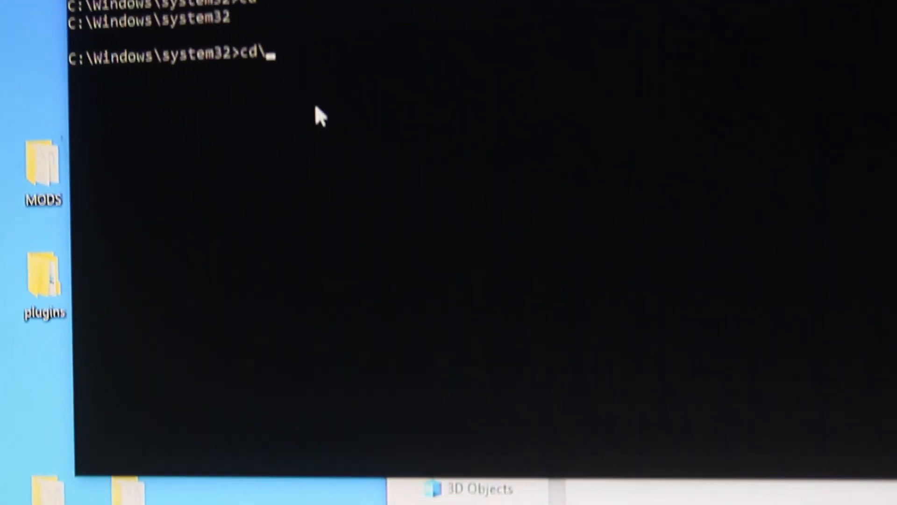
pyautogui.press('Return')
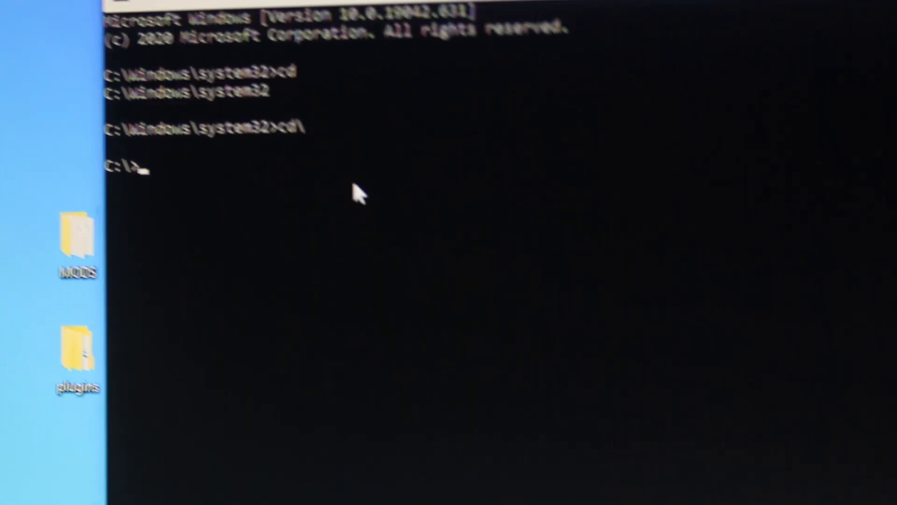
# Enter C:\Users\ShaneKay\Downloads\OculusSetup.exe with /drive:E, then correct it to /drive=E
pyautogui.write('C:\\Users\\ShaneKay\\Downloads\\OculusSetup.exe /drive:E')
pyautogui.write('C:\\Users\\ShaneKay\\Downloads\\OculusSetup.exe /drive=')
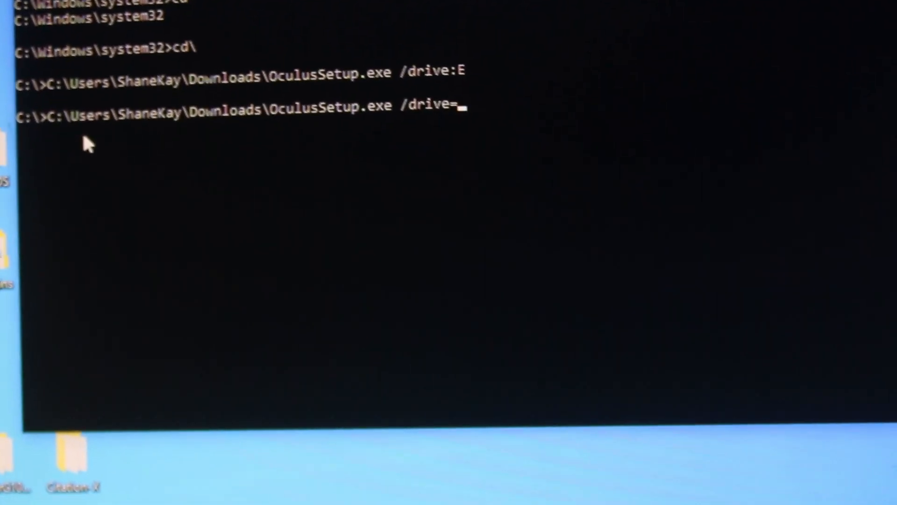
pyautogui.write('E')
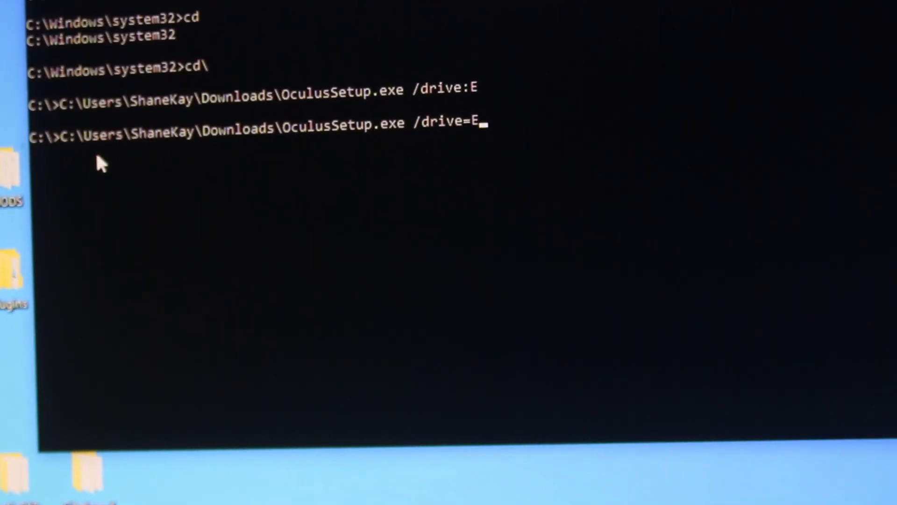